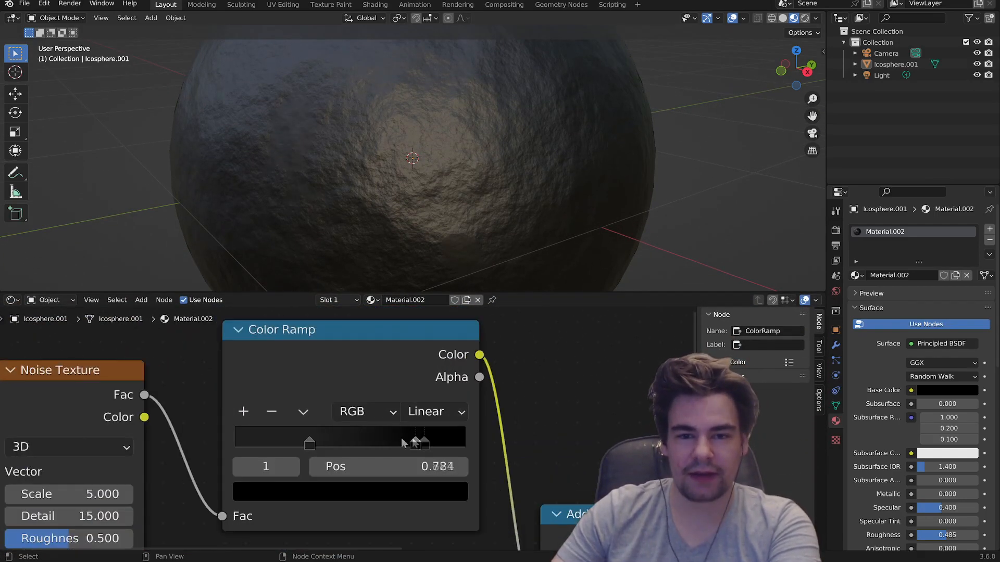
Delete the textured Icosphere.001, leaving only the camera and light.
drag(417, 442, 381, 442)
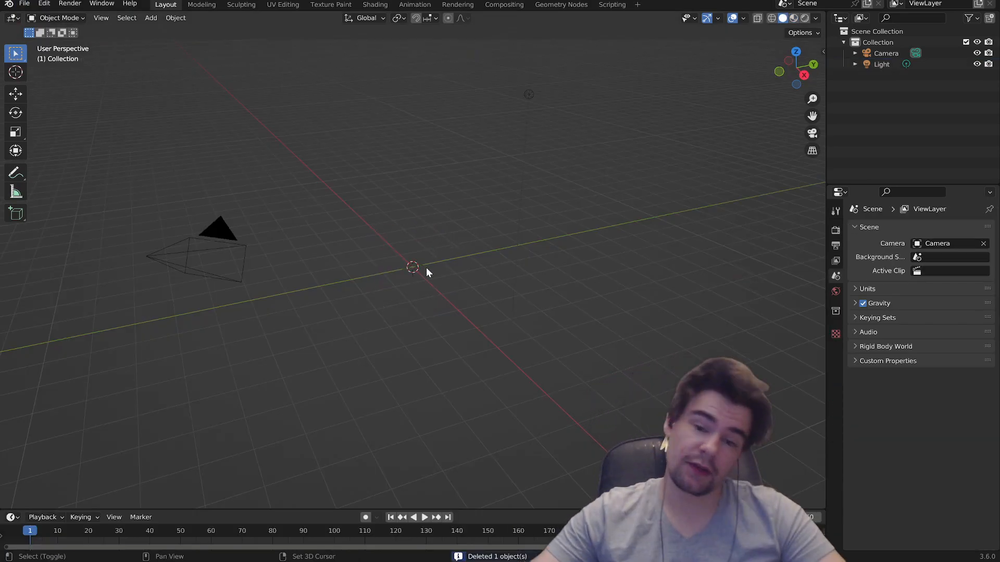
Add a new smooth-shaded ico sphere mesh to the empty scene.
click(150, 17)
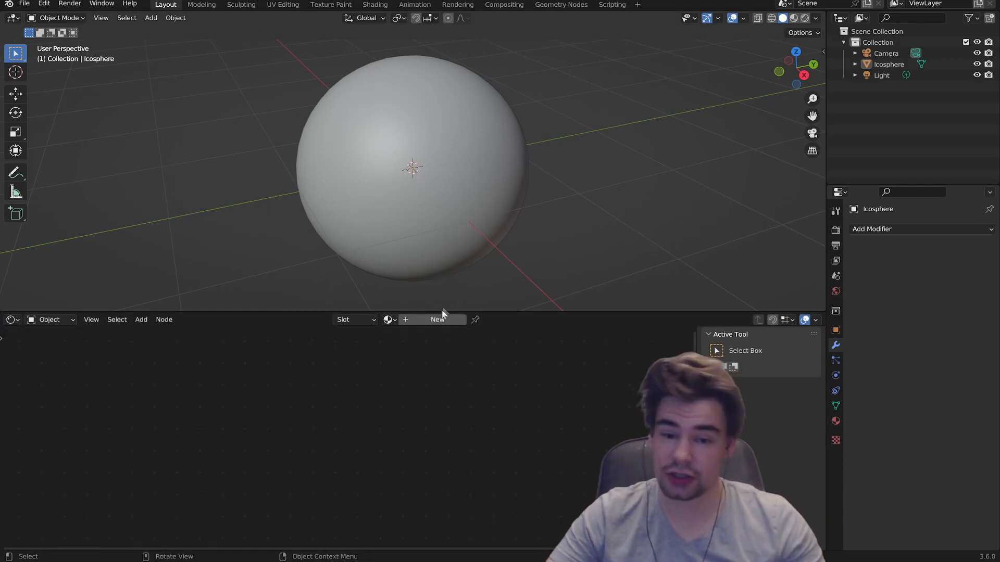
Create a new material and raise the Principled BSDF roughness to about 0.654.
click(437, 319)
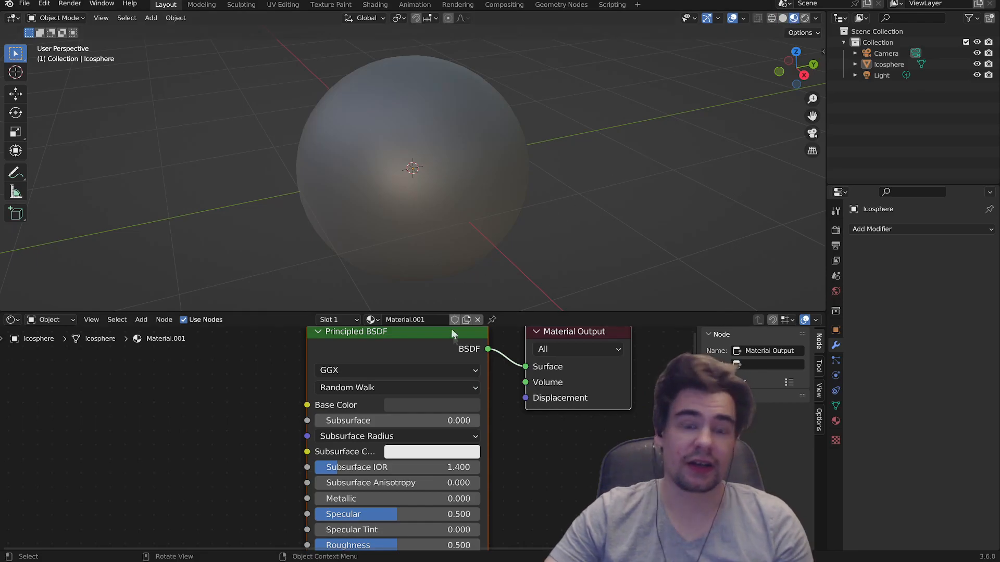
click(431, 405)
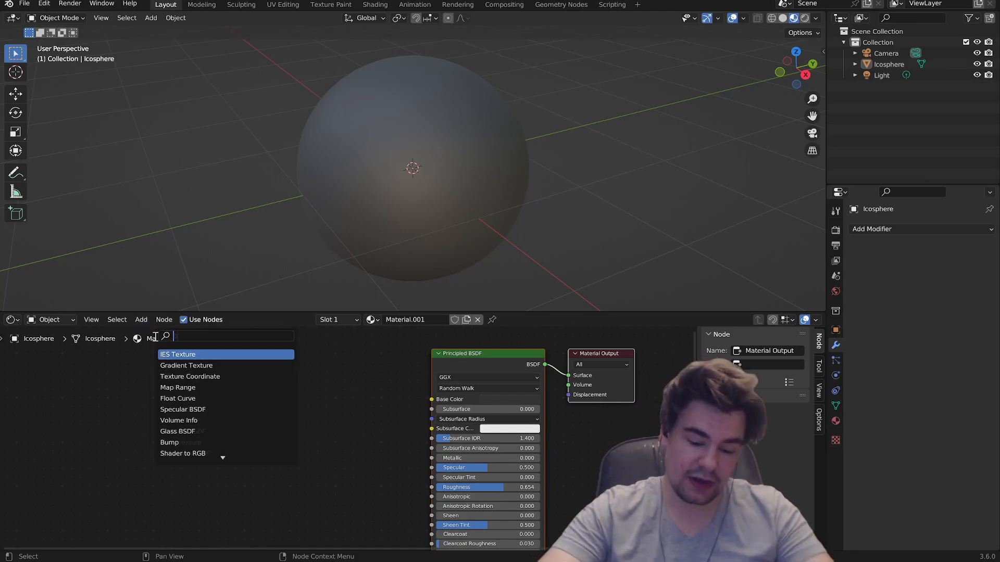
Add Bump and Noise Texture nodes, routing noise through a Color Ramp into the BSDF Normal.
click(170, 442)
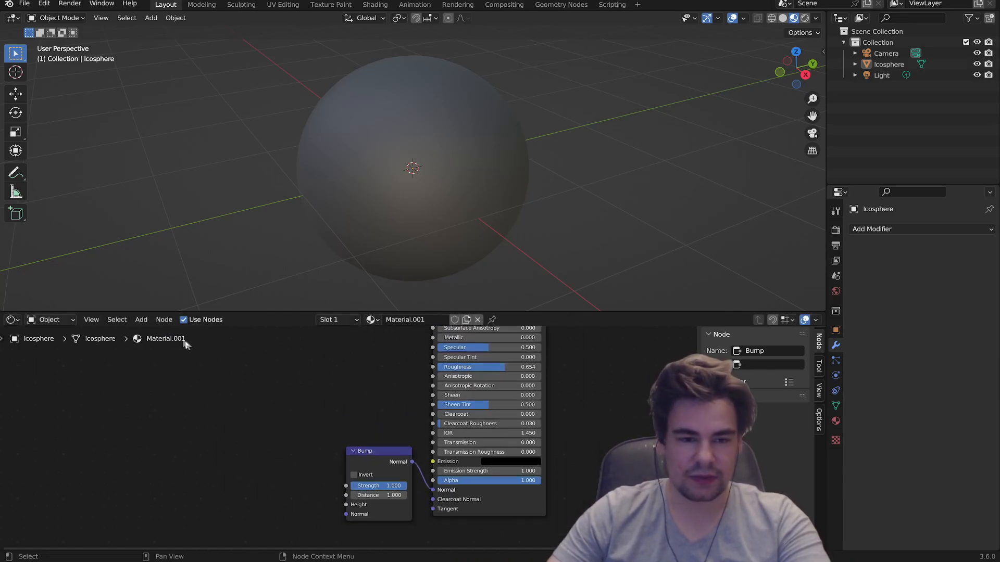
text(no)
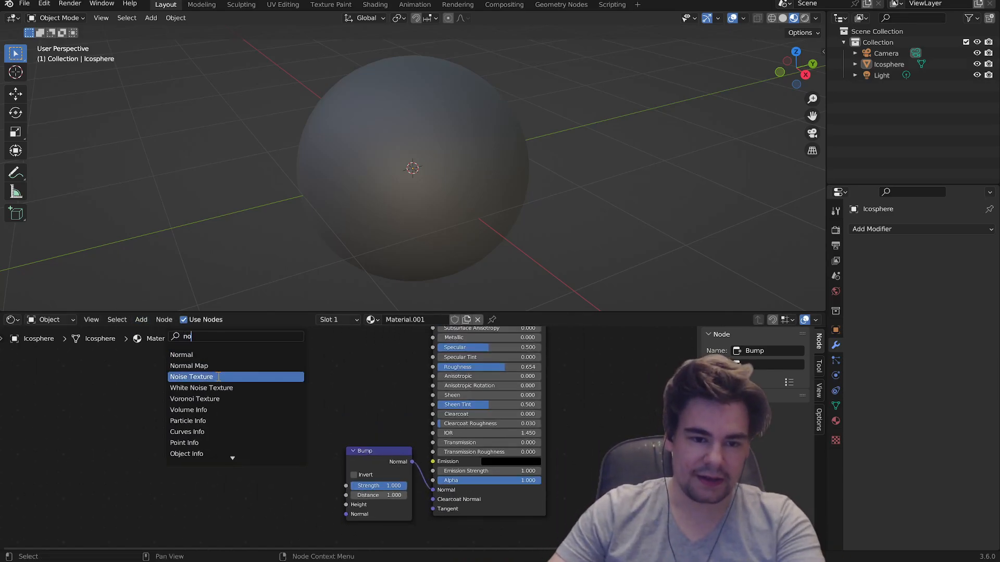
click(191, 376)
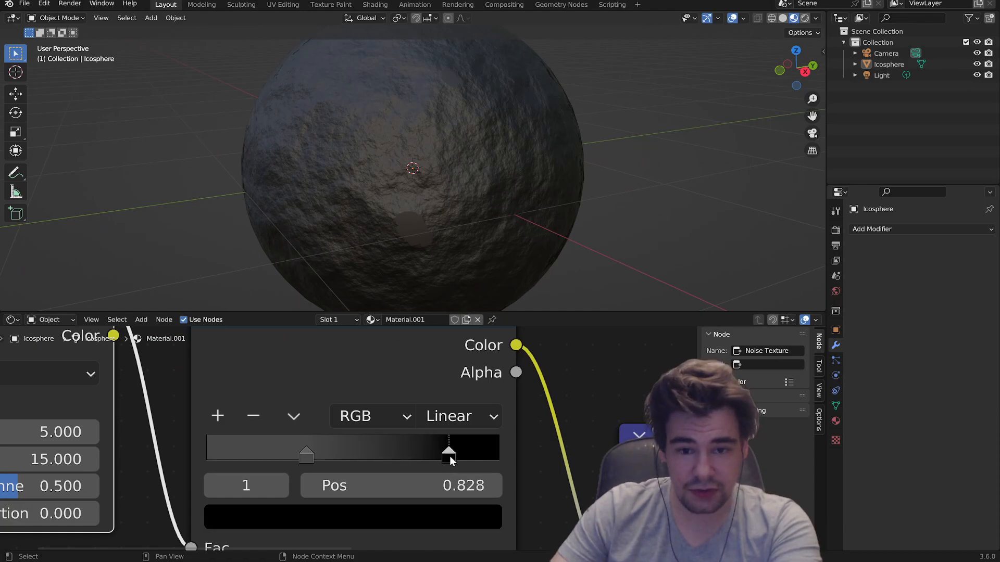
Move the Color Ramp's dark stop to 0.828 and light stop to 0.248.
drag(450, 454, 279, 454)
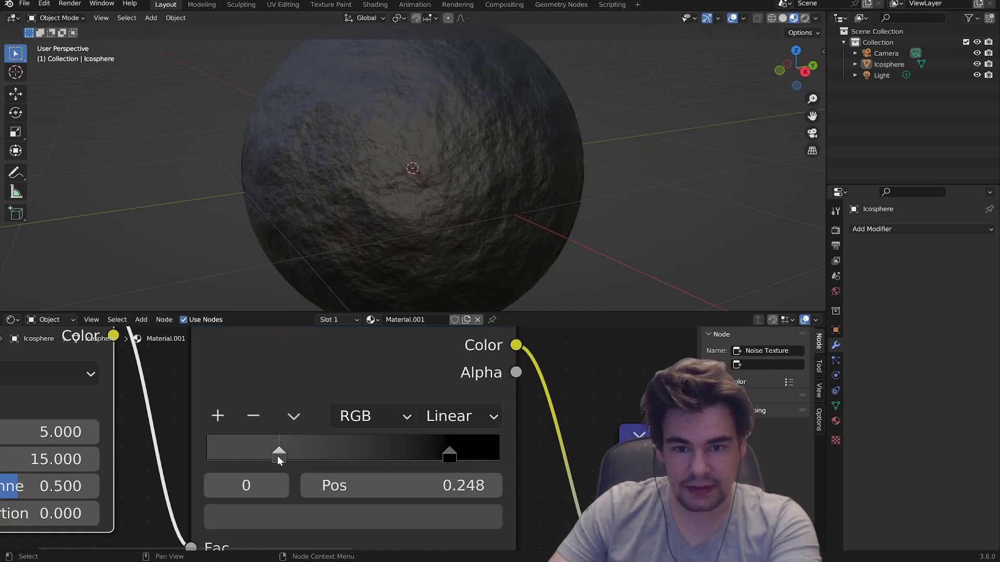
drag(278, 459, 376, 233)
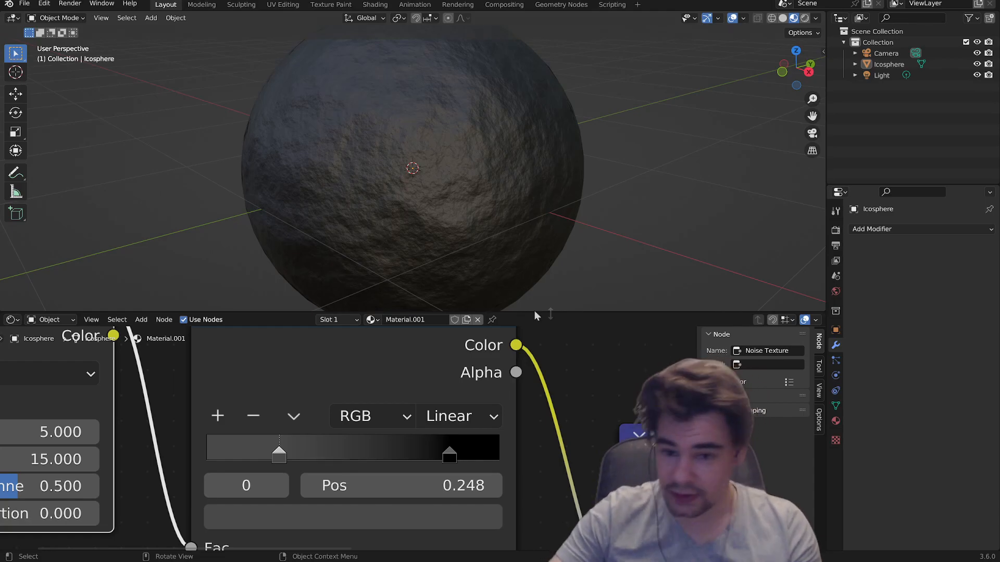
Duplicate the Noise Texture and Color Ramp nodes and place the copy below.
right_click(459, 363)
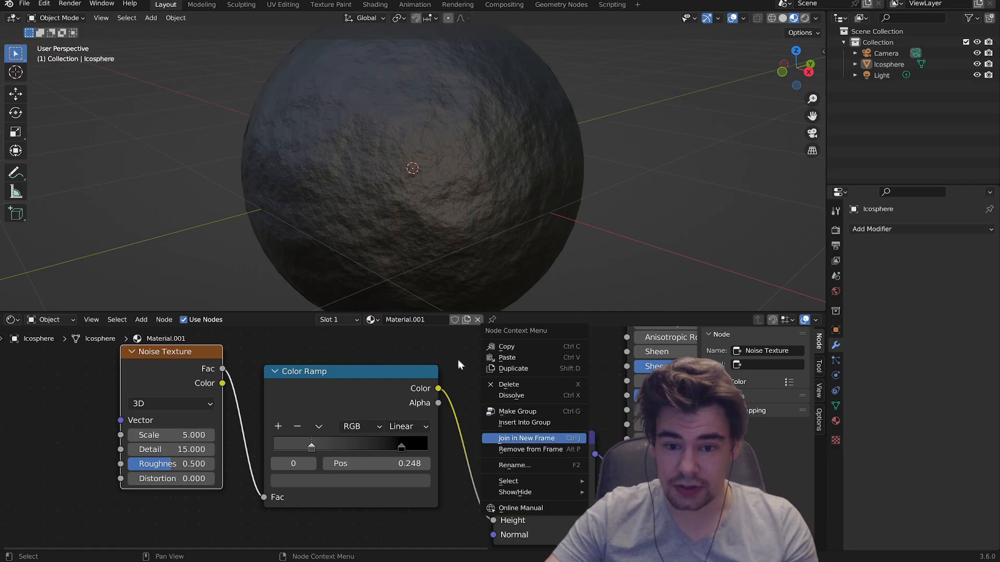
click(526, 438)
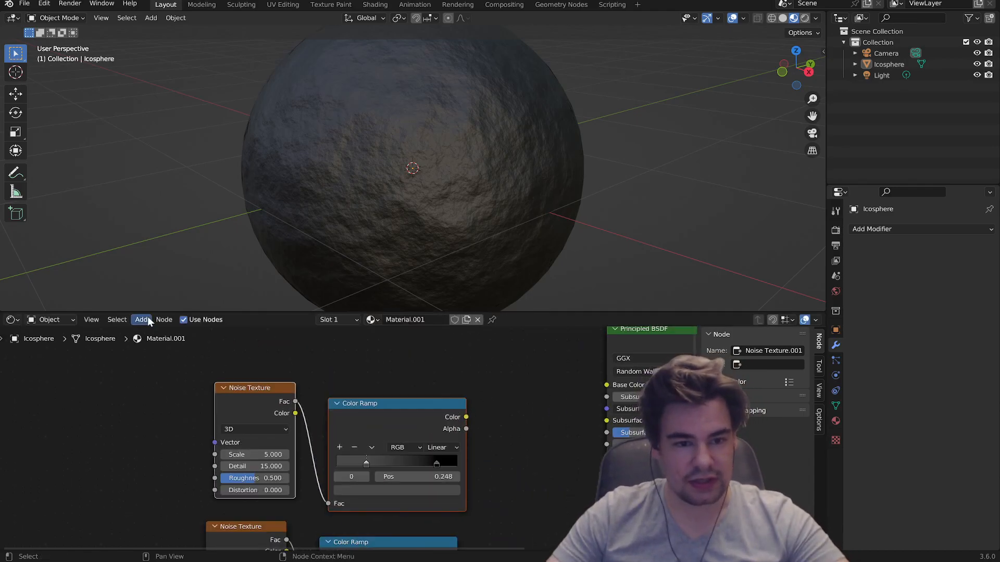
click(141, 319)
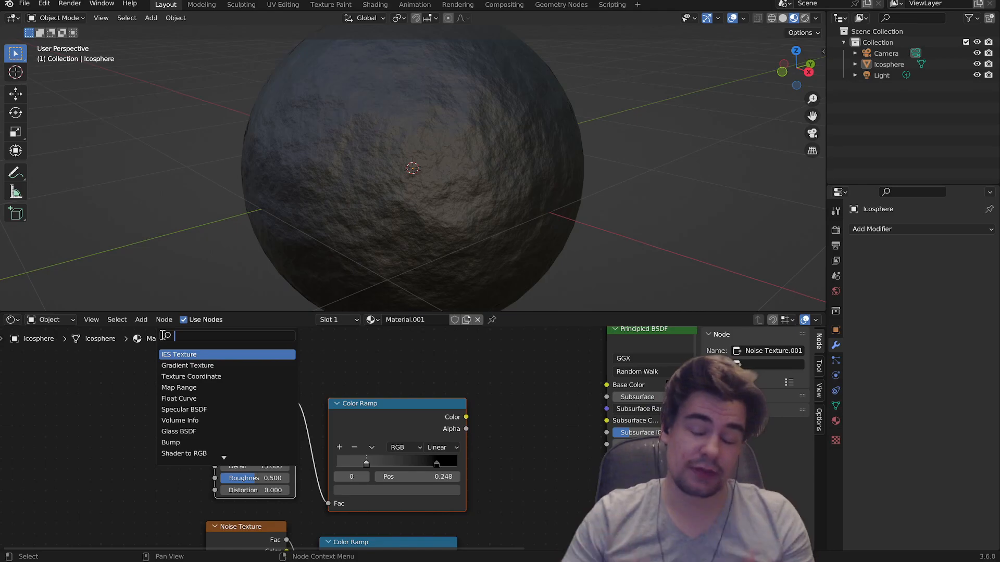
text(math)
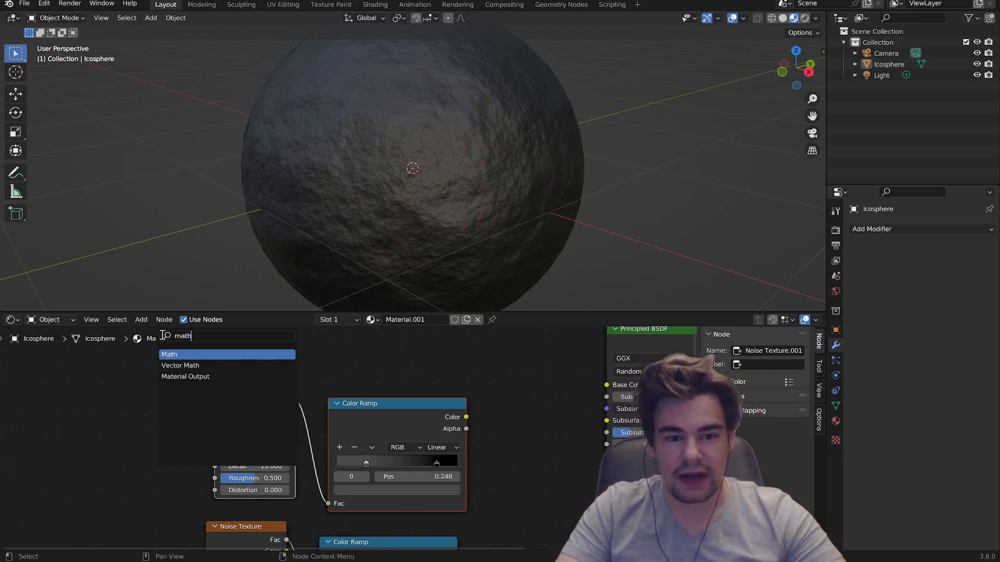
Place an Add Math node combining the color ramp outputs into Bump Height.
click(169, 354)
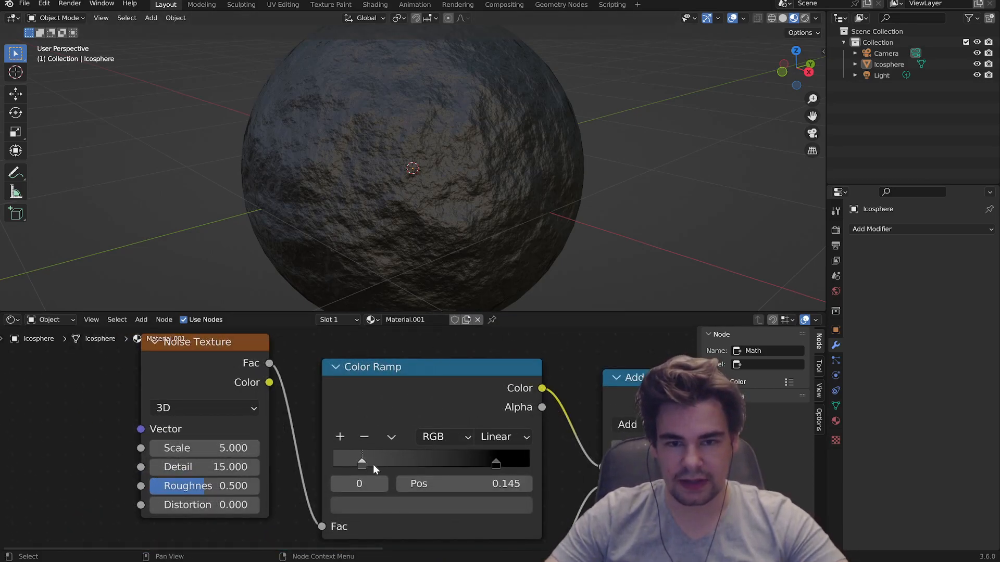
Retune the second Color Ramp's stops, settling the first stop near 0.55.
drag(361, 463, 446, 463)
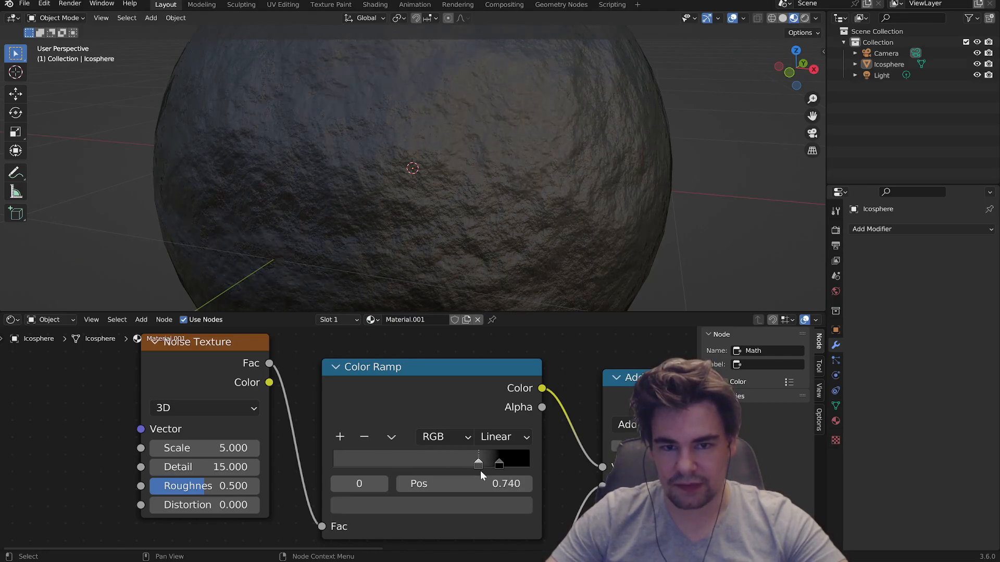
drag(478, 463, 423, 463)
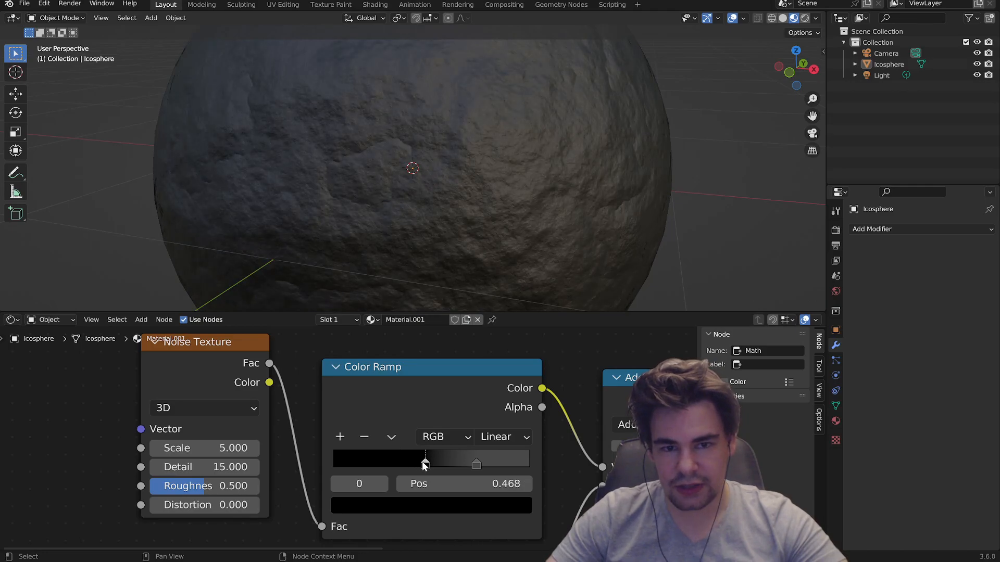
drag(424, 460, 475, 460)
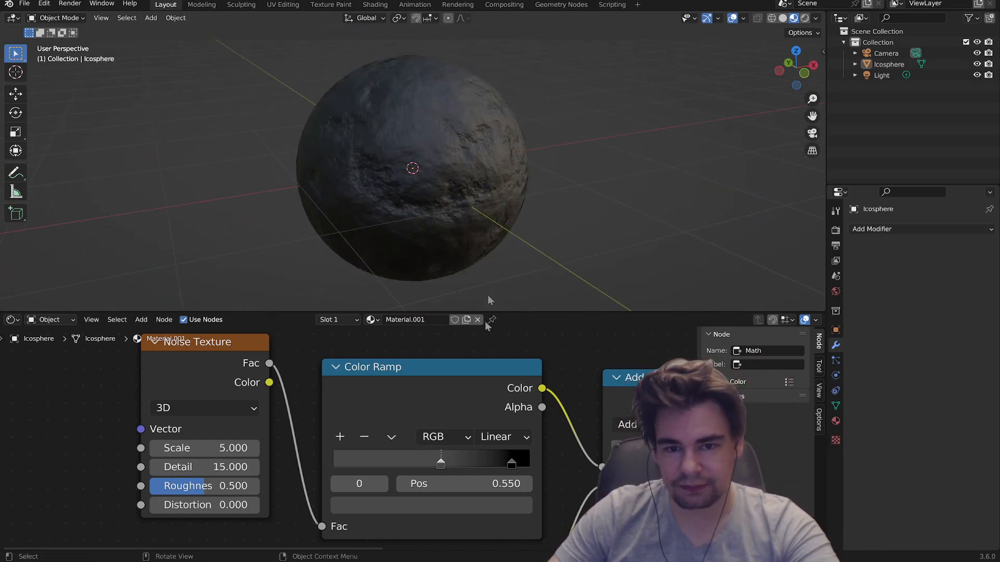
drag(440, 462, 458, 463)
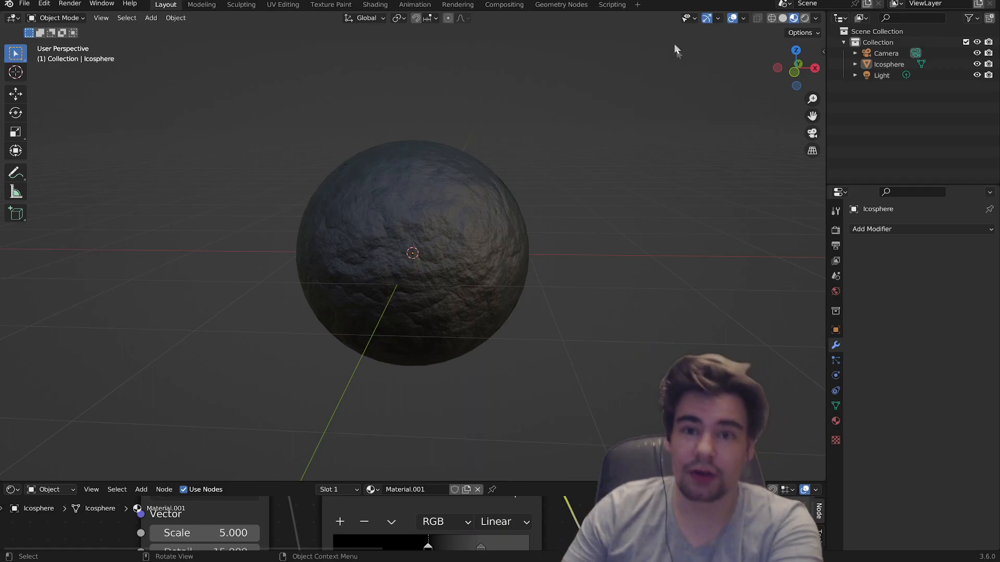
mouse_move(684, 72)
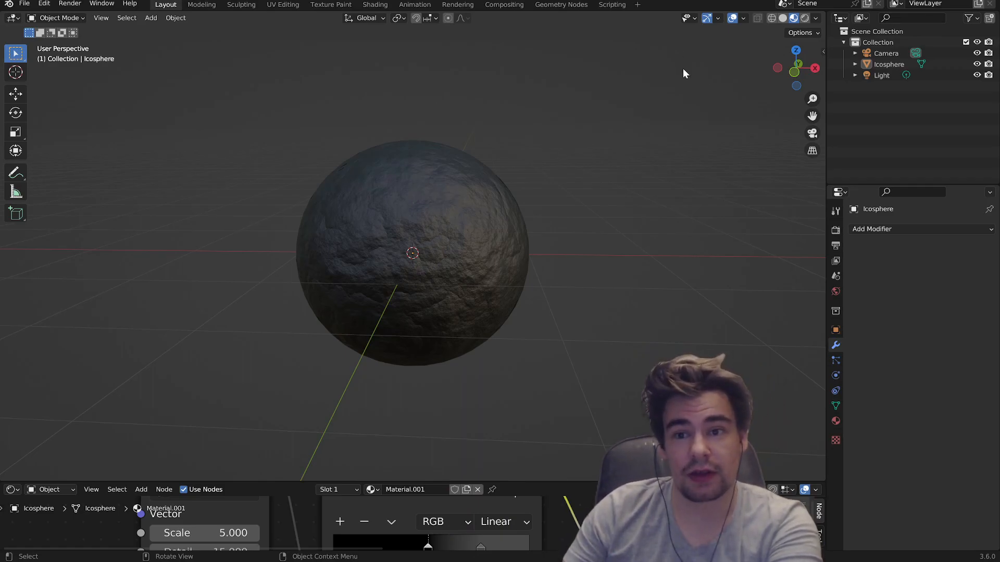